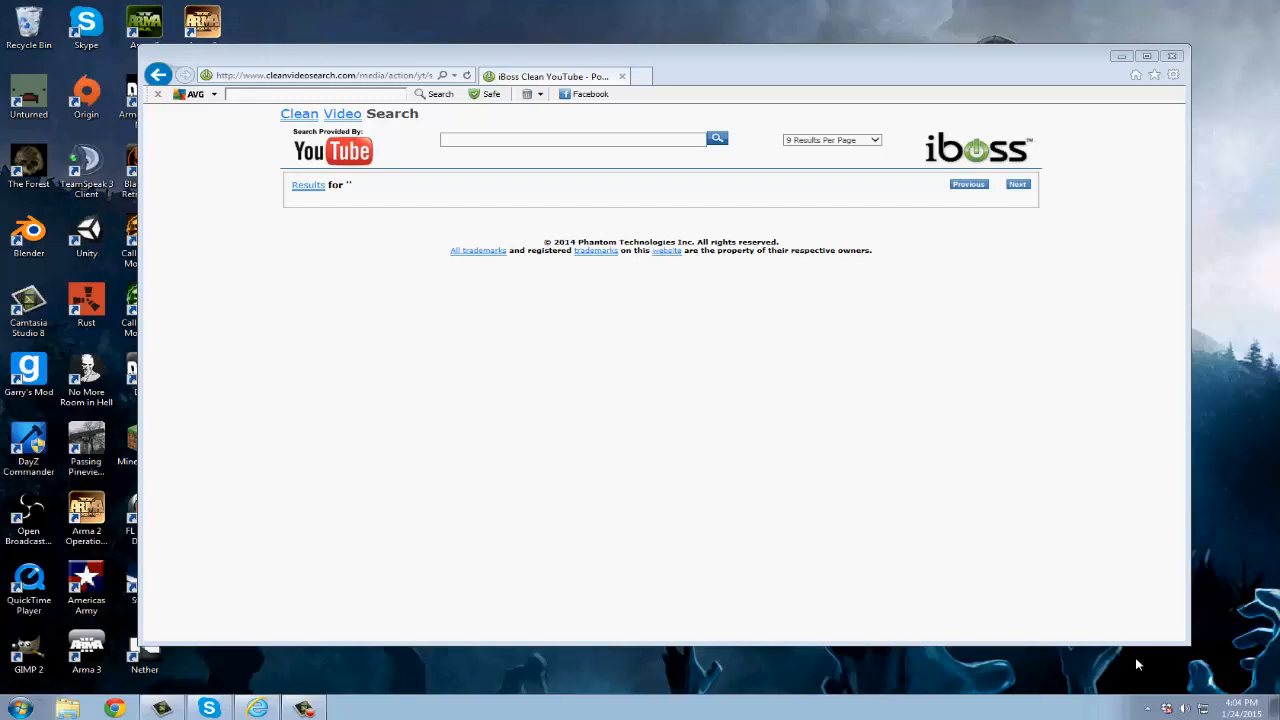
{"action": "mouse_move", "coordinate": [790, 498]}
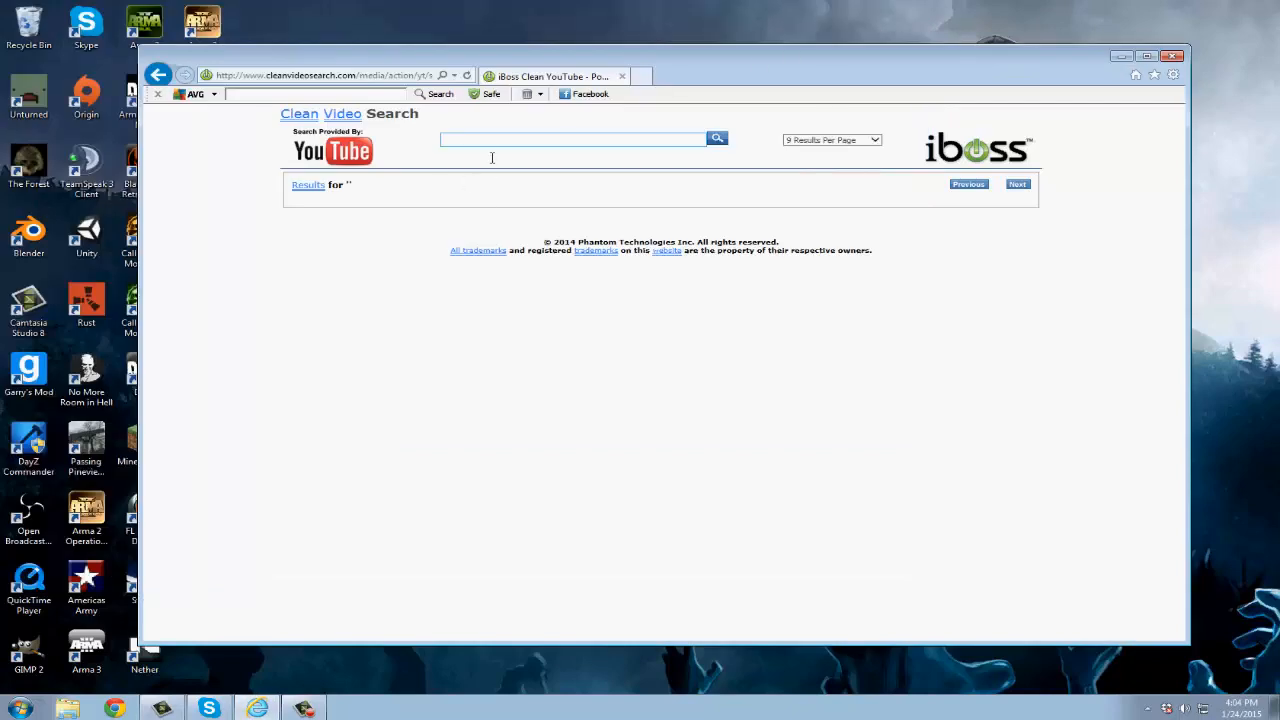
- Search YouTube for 'psycho dad raids stream' from the iboss search box
{"action": "type", "text": "psycho"}
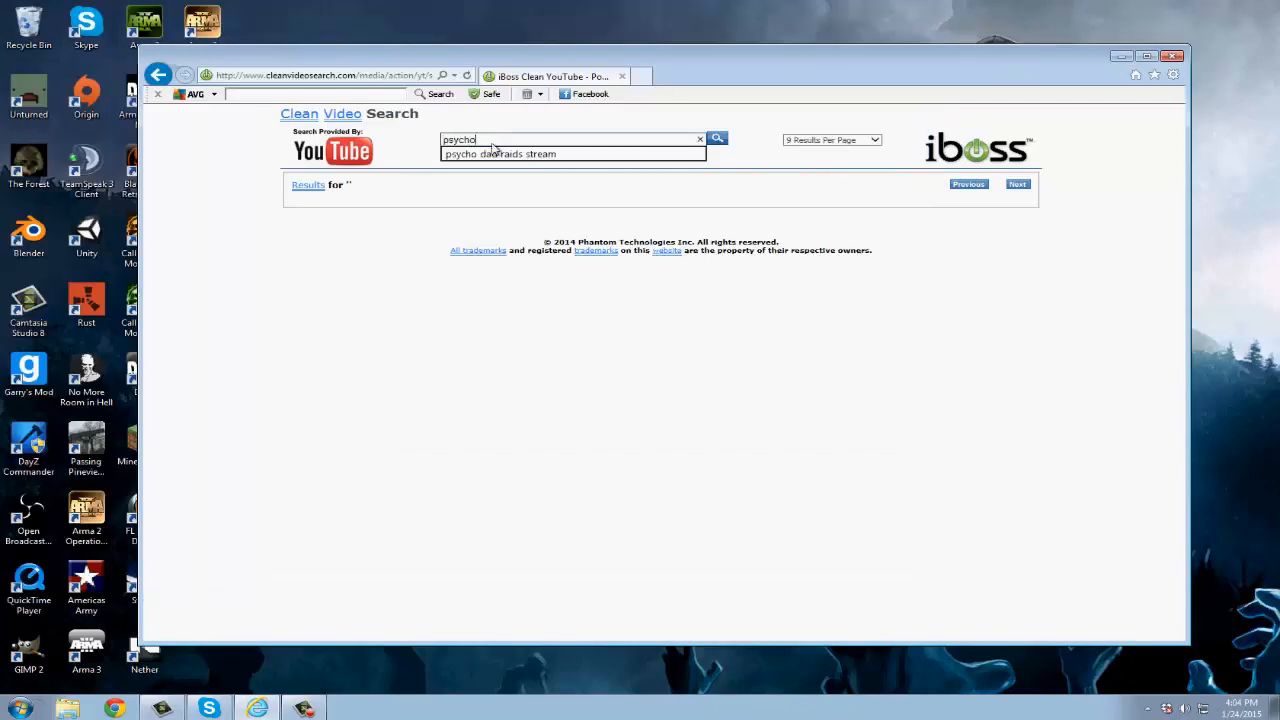
{"action": "mouse_move", "coordinate": [490, 152]}
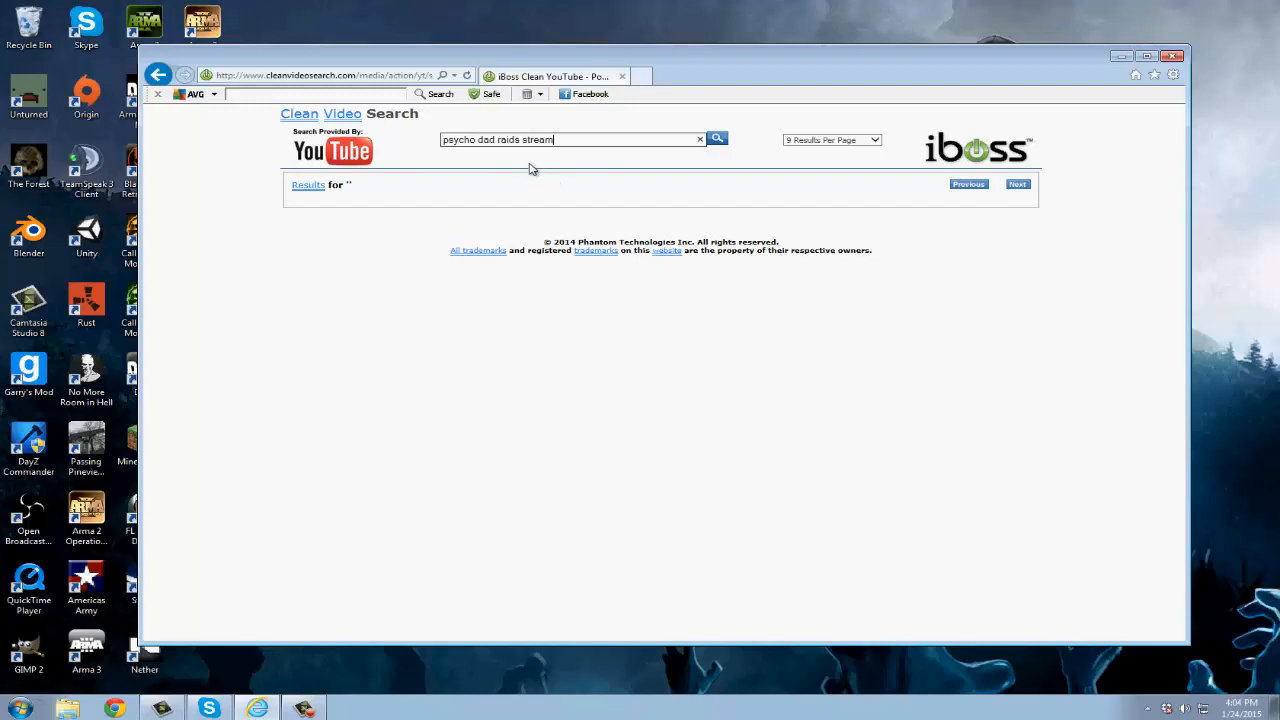
{"action": "left_click", "coordinate": [716, 140]}
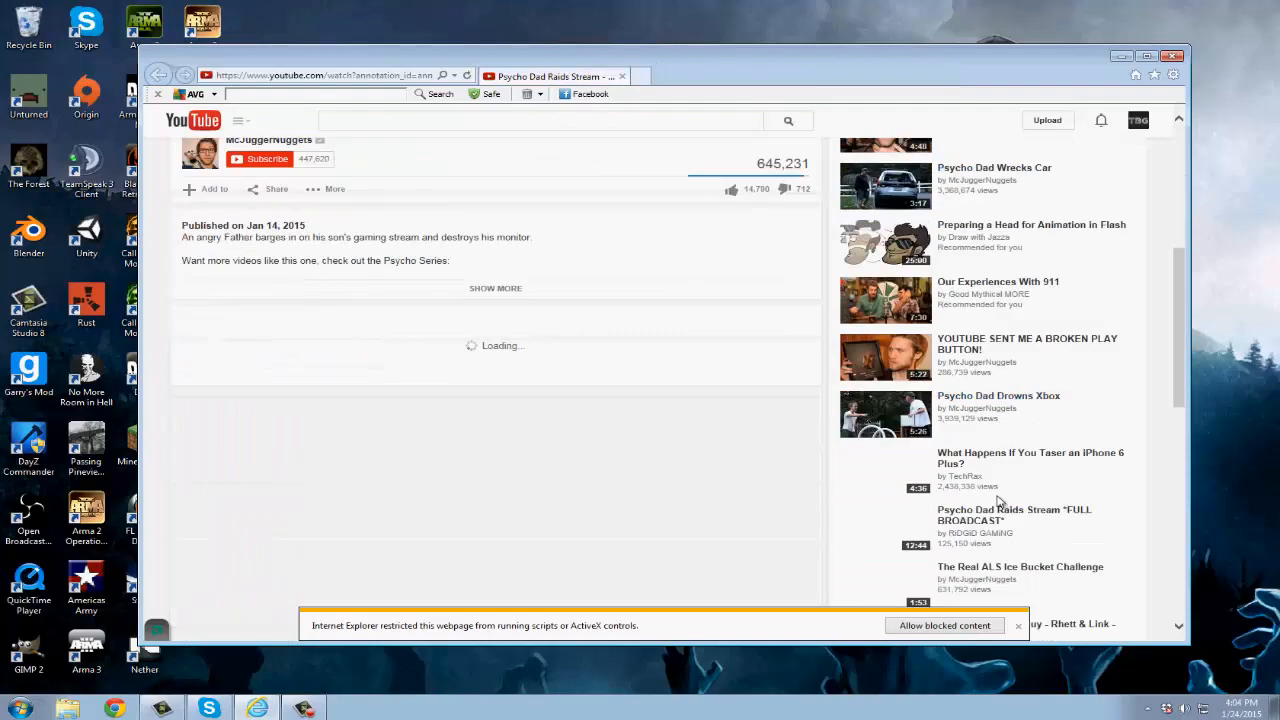
{"action": "scroll", "scroll_direction": "down", "scroll_amount": 3}
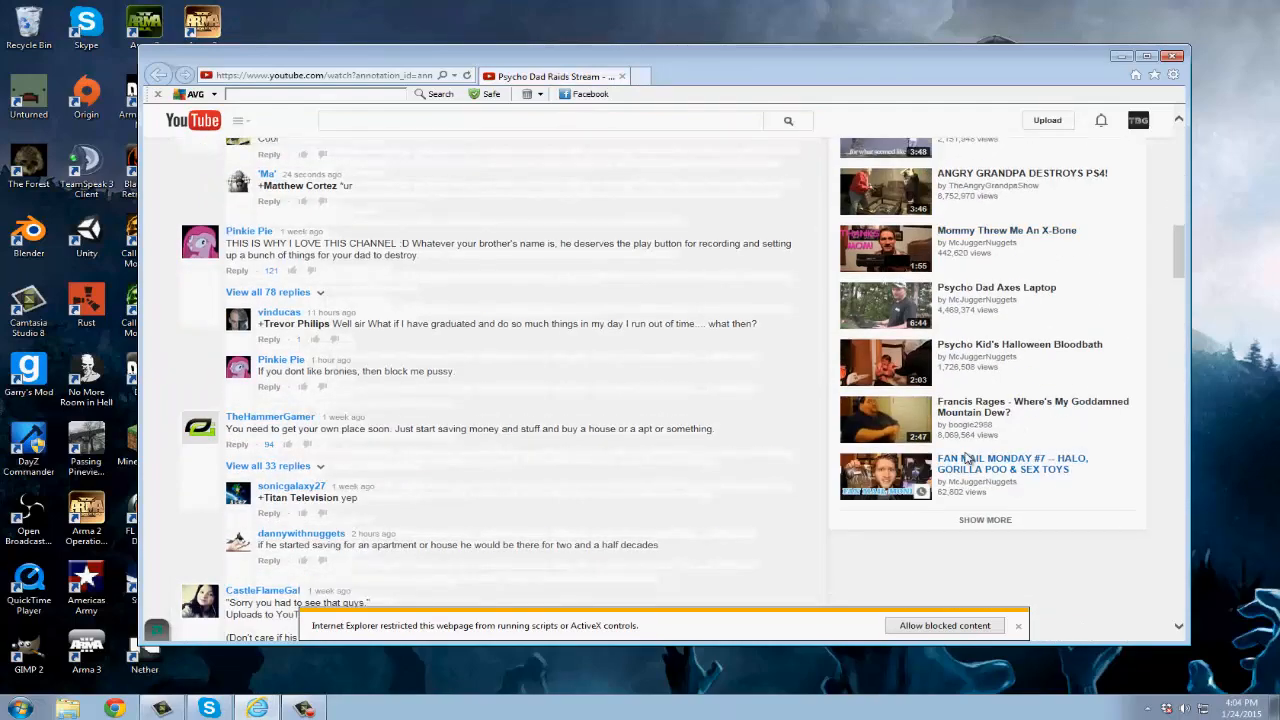
{"action": "scroll", "scroll_direction": "up", "scroll_amount": 3}
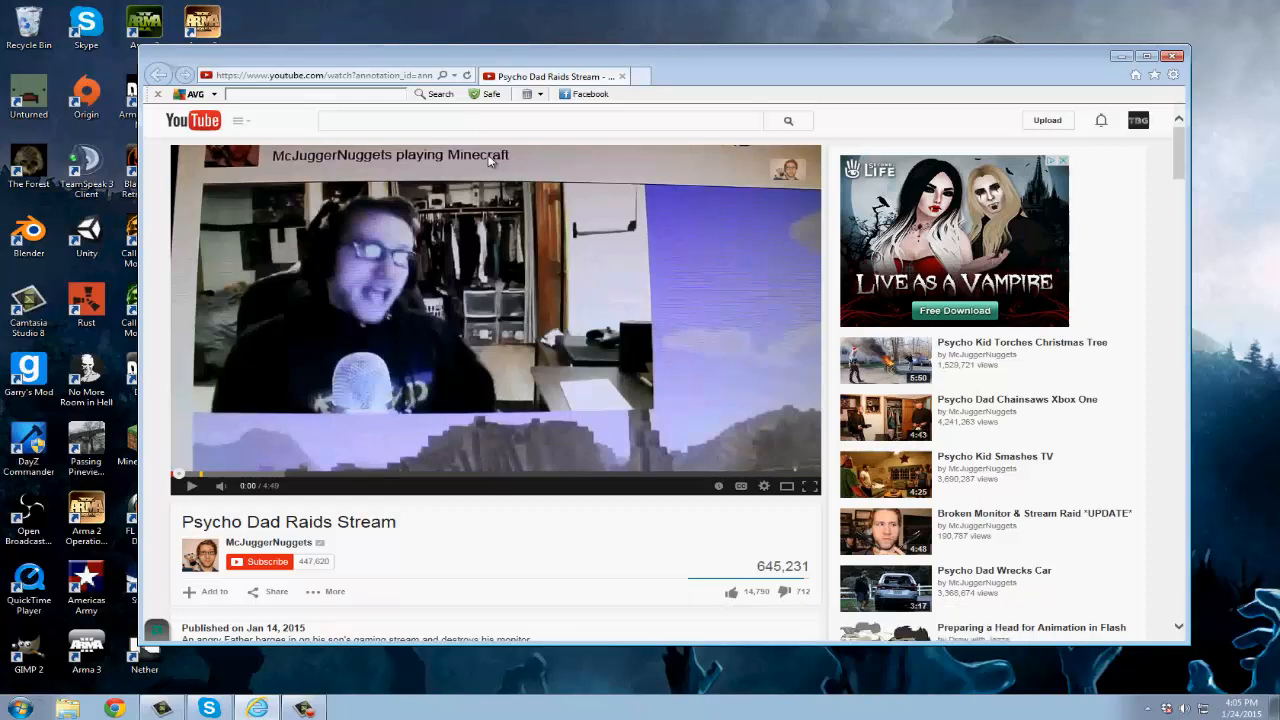
{"action": "mouse_move", "coordinate": [464, 572]}
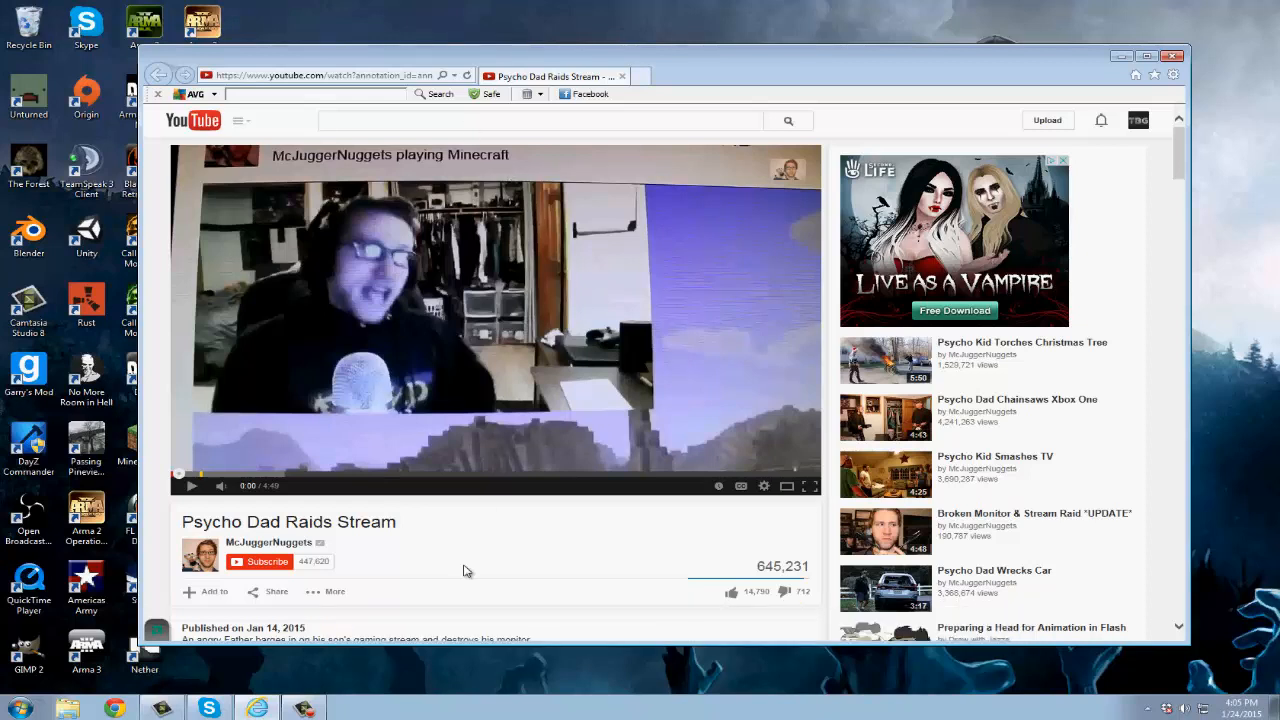